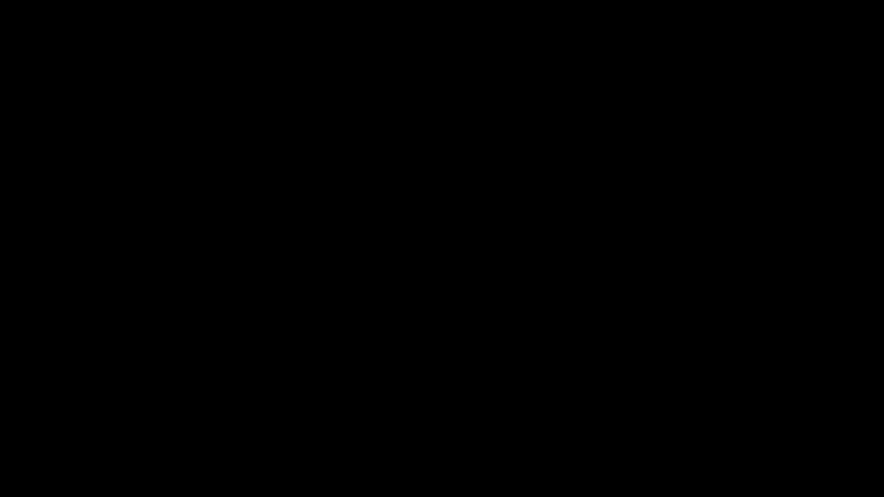
# Set Device Installation Settings to No so Windows stops downloading manufacturers' apps and icons
pyautogui.click(527, 485)
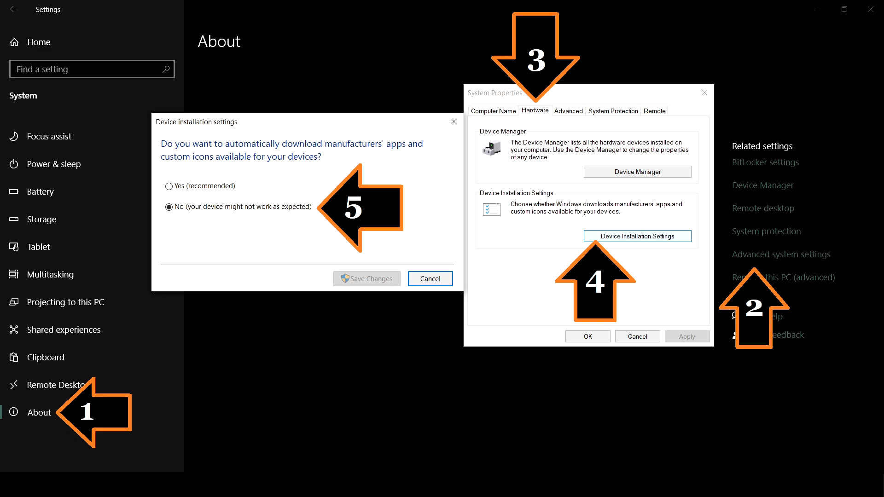
pyautogui.click(636, 172)
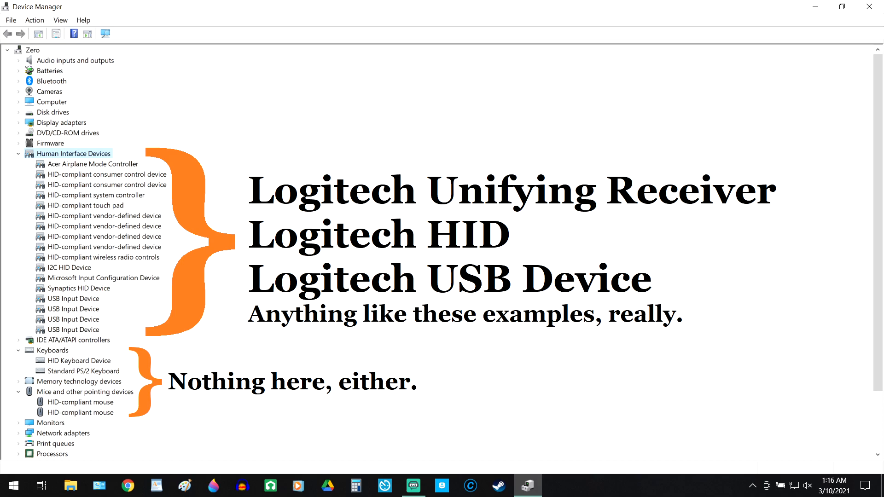
# Expand the Human Interface Devices, Keyboards and Mice lists to look for Logitech entries
pyautogui.rightClick(76, 277)
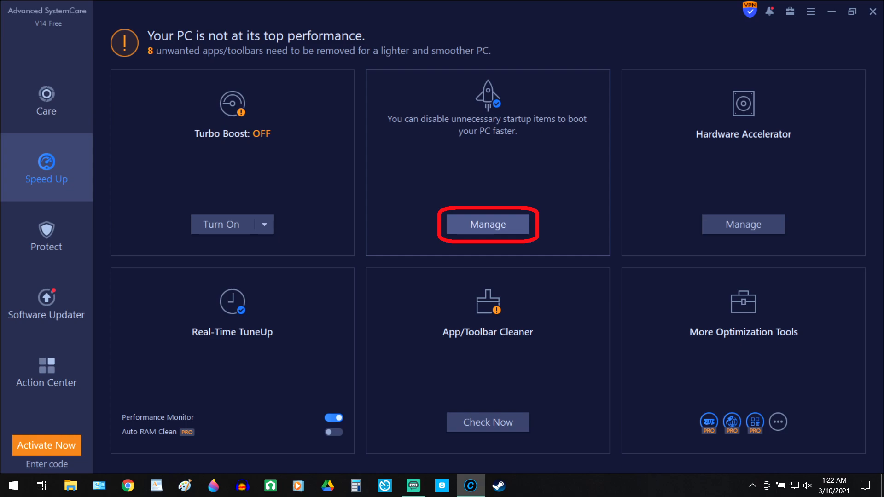
# Manage the startup items under Speed Up, revealing the LogiOptions entry
pyautogui.click(487, 223)
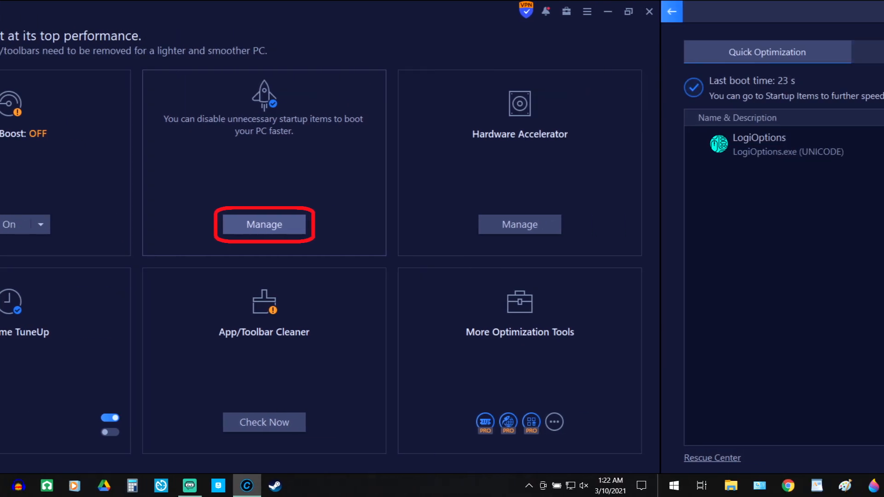